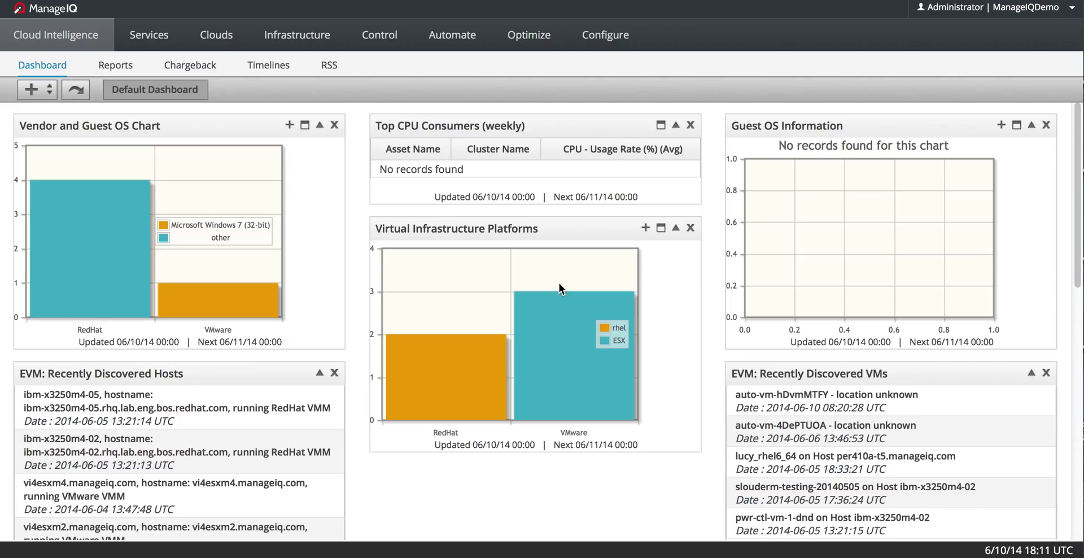
{"action": "mouse_move", "coordinate": [259, 64]}
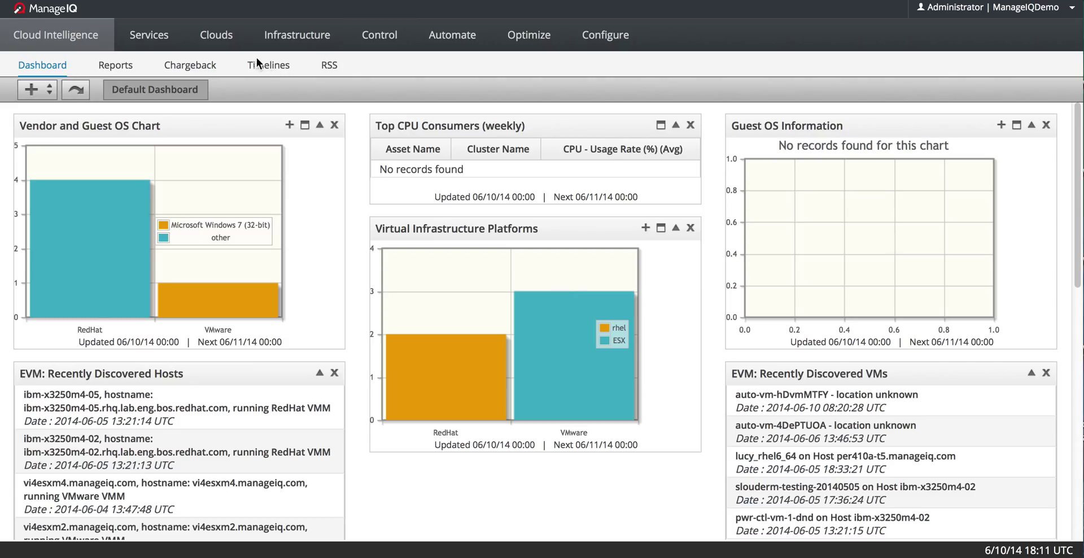
Open the Clouds menu in the top navigation bar
{"action": "left_click", "coordinate": [216, 34]}
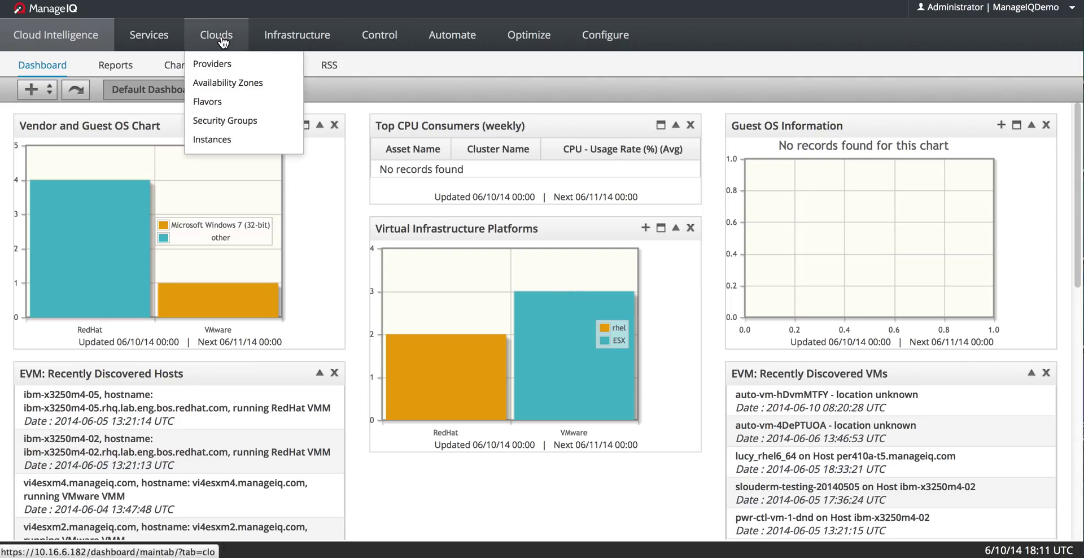
Go to the Cloud Providers page, which currently lists no records
{"action": "left_click", "coordinate": [212, 62]}
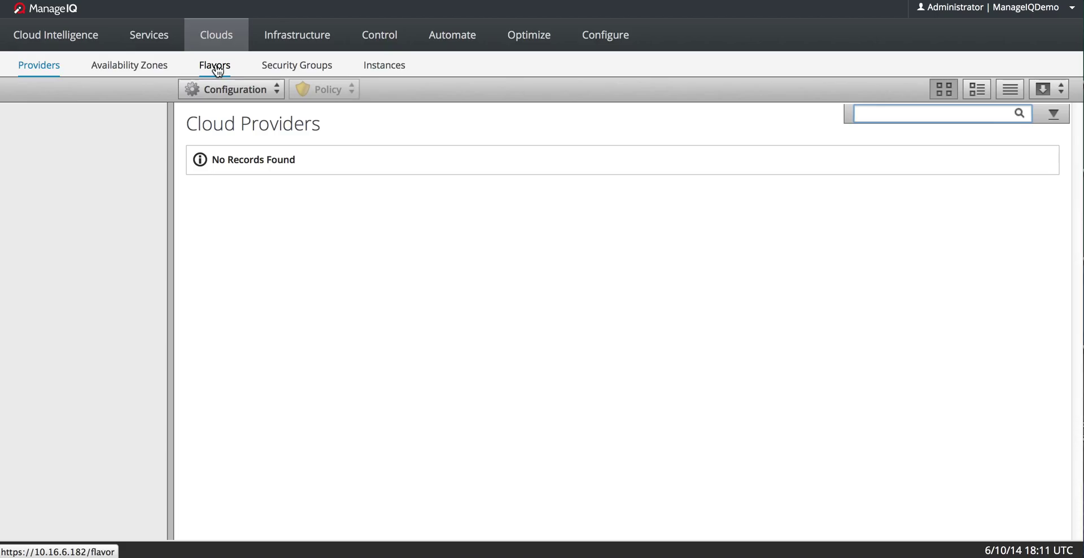
{"action": "mouse_move", "coordinate": [231, 88]}
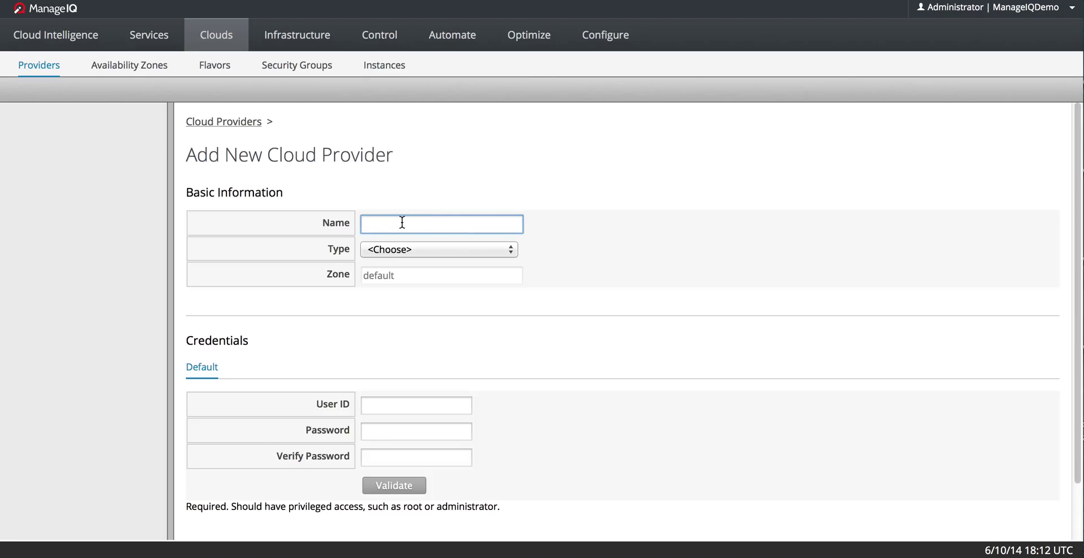
Set the provider type to OpenStack and name the provider RHOS
{"action": "left_click", "coordinate": [438, 249]}
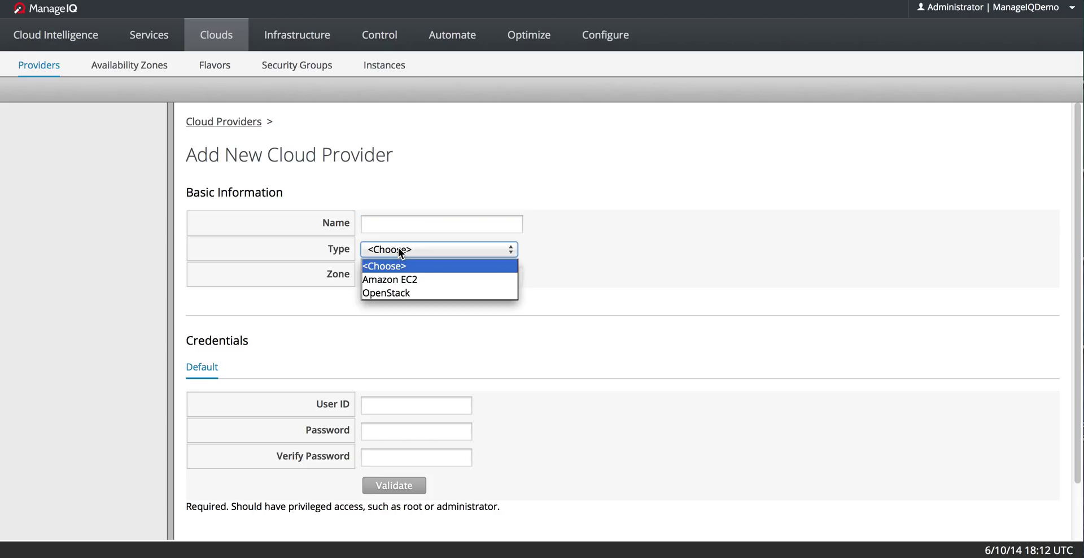
{"action": "left_click", "coordinate": [388, 293]}
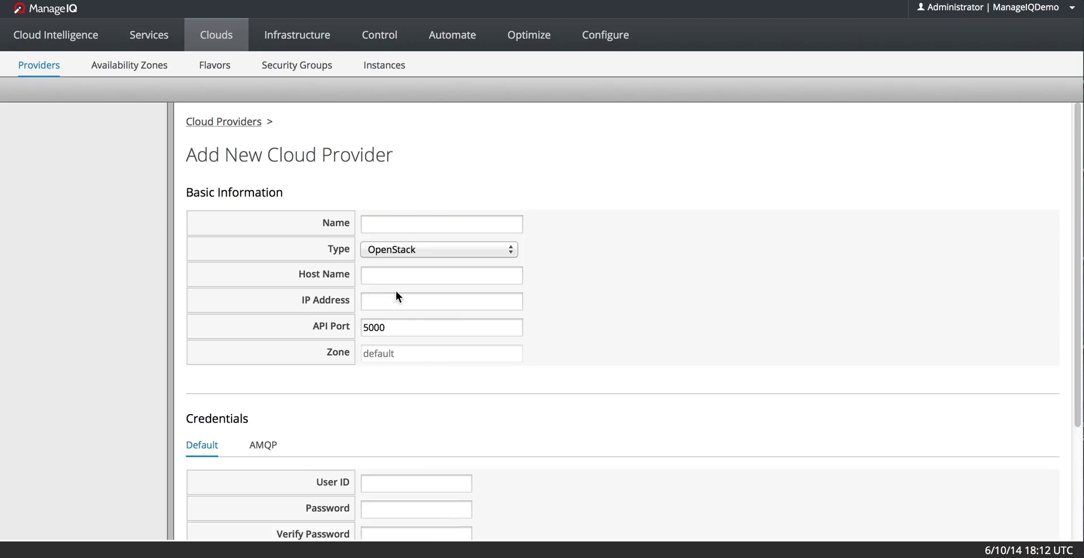
{"action": "left_click", "coordinate": [441, 223]}
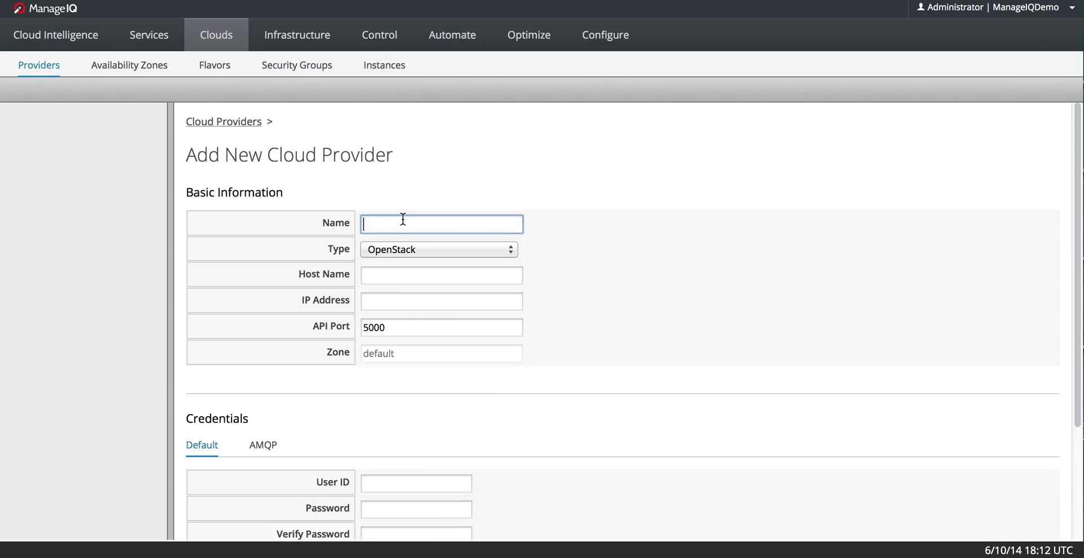
{"action": "type", "text": "RHOS"}
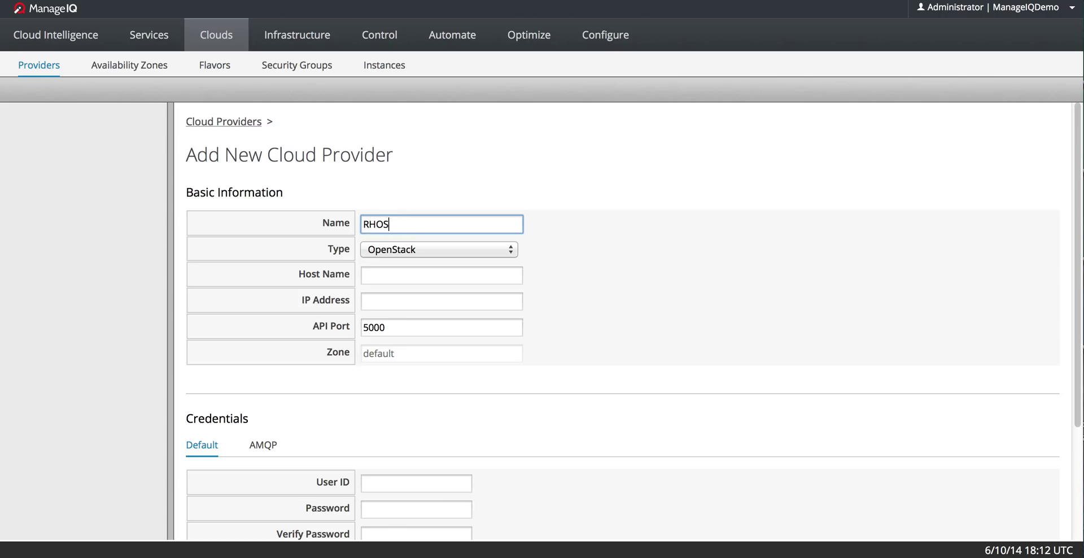
{"action": "type", "text": "3."}
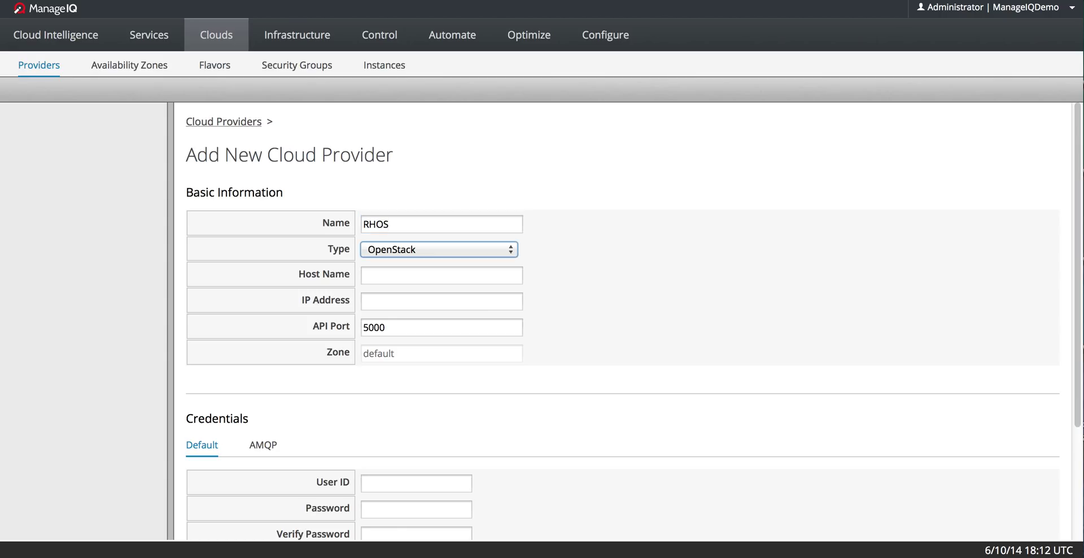
Enter the redhat.com host name and IP address 10.8.58.11 for RHOS
{"action": "left_click", "coordinate": [440, 274]}
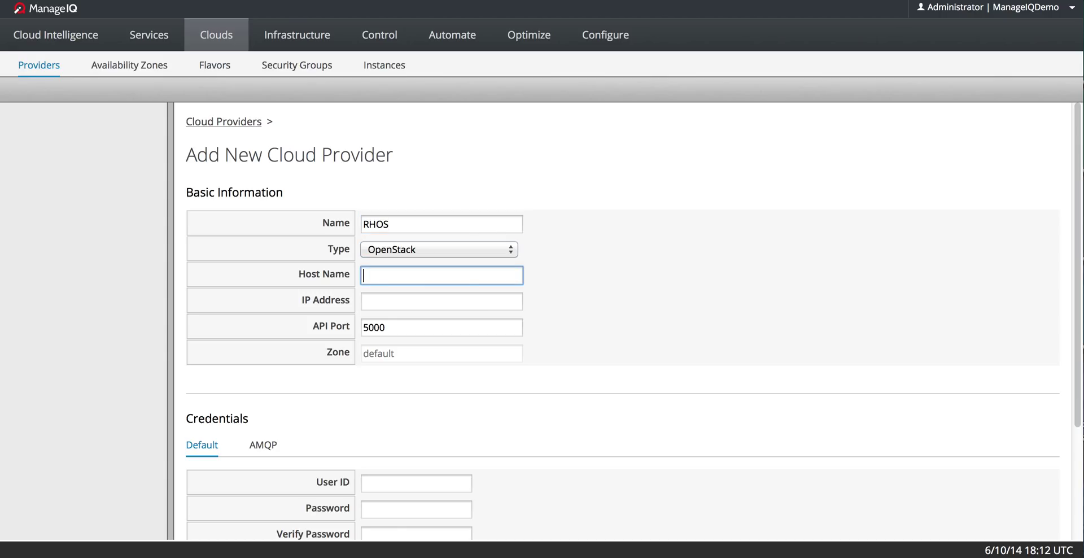
{"action": "type", "text": "ibm-x35"}
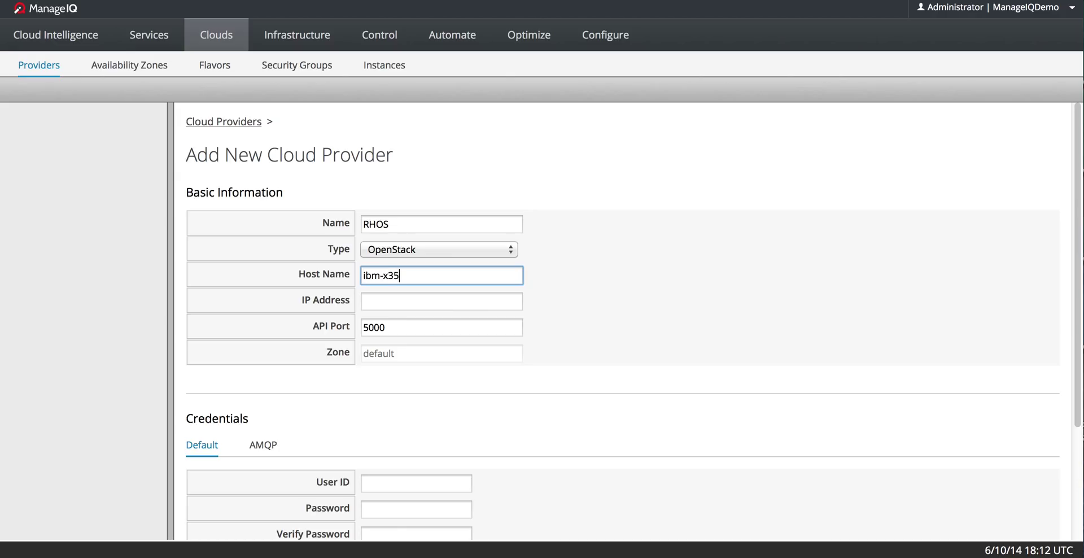
{"action": "type", "text": "30m4"}
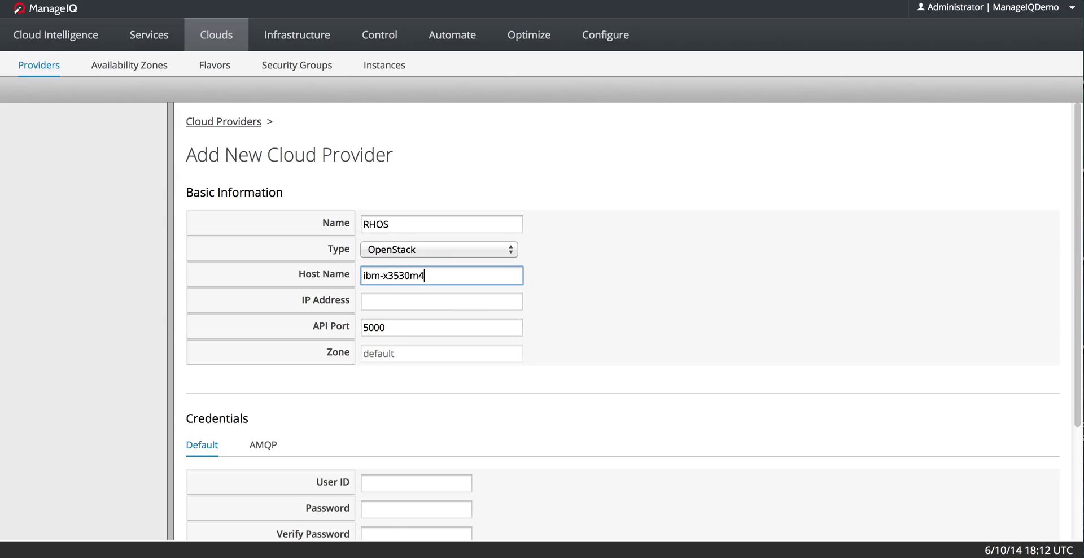
{"action": "type", "text": "-02.cfm"}
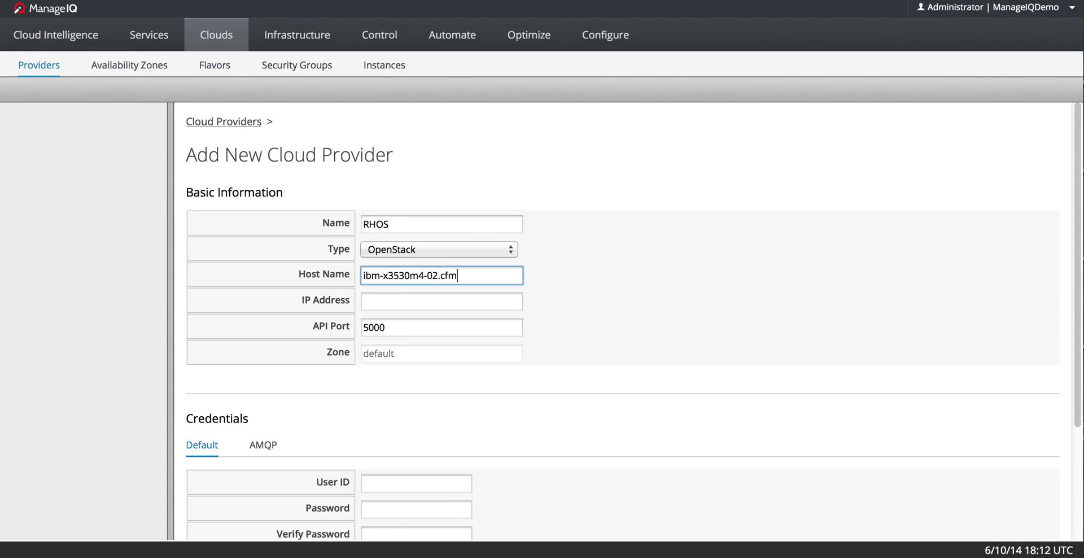
{"action": "type", "text": "e.lab.eng."}
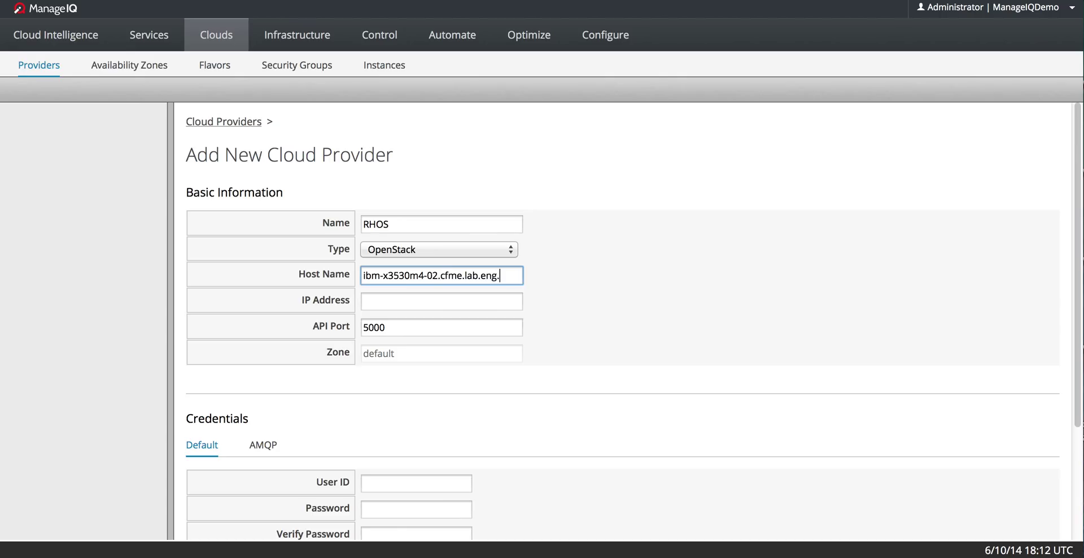
{"action": "type", "text": "rdu2.r"}
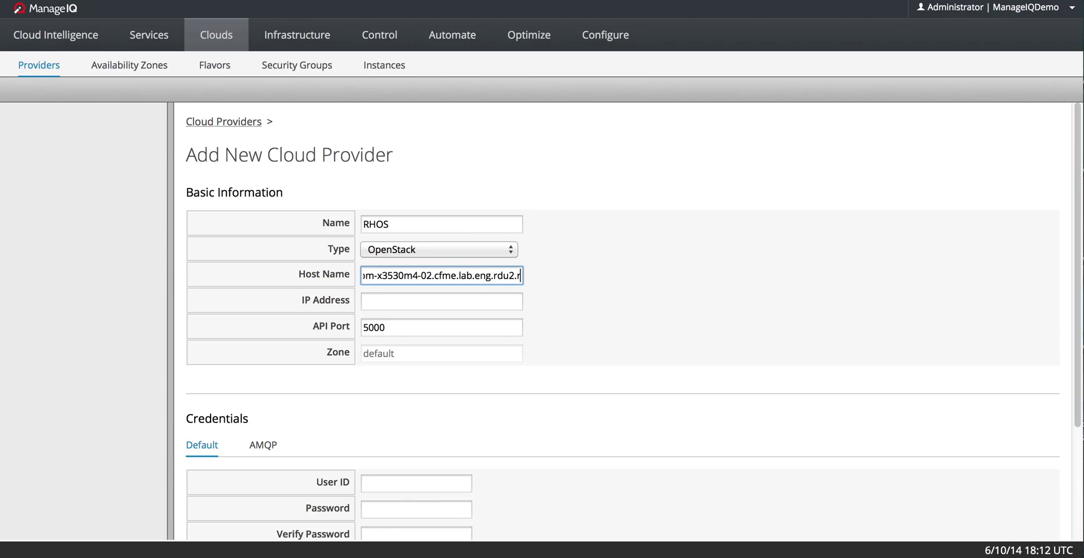
{"action": "left_click", "coordinate": [440, 301]}
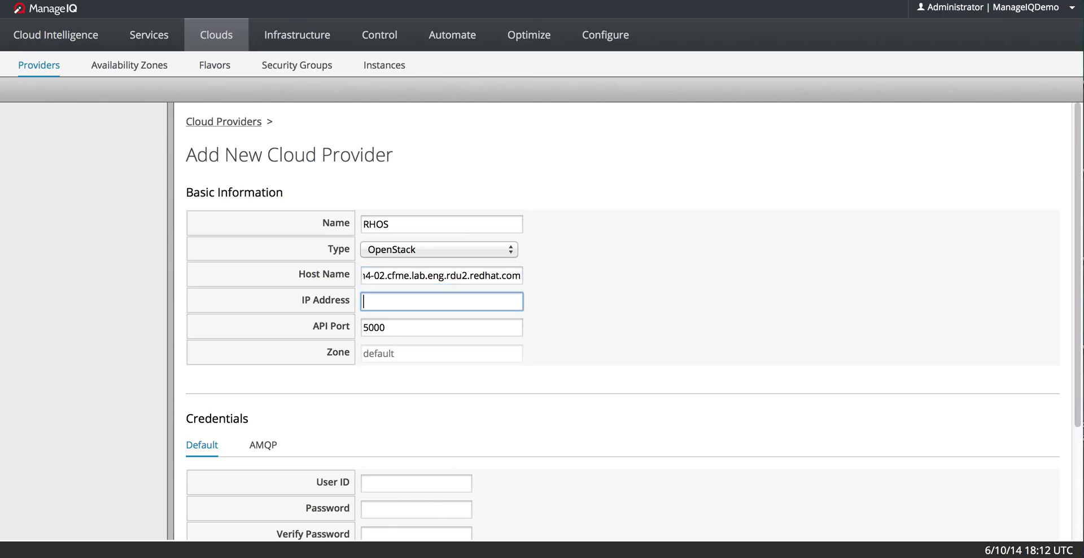
{"action": "type", "text": "10.8.58.11"}
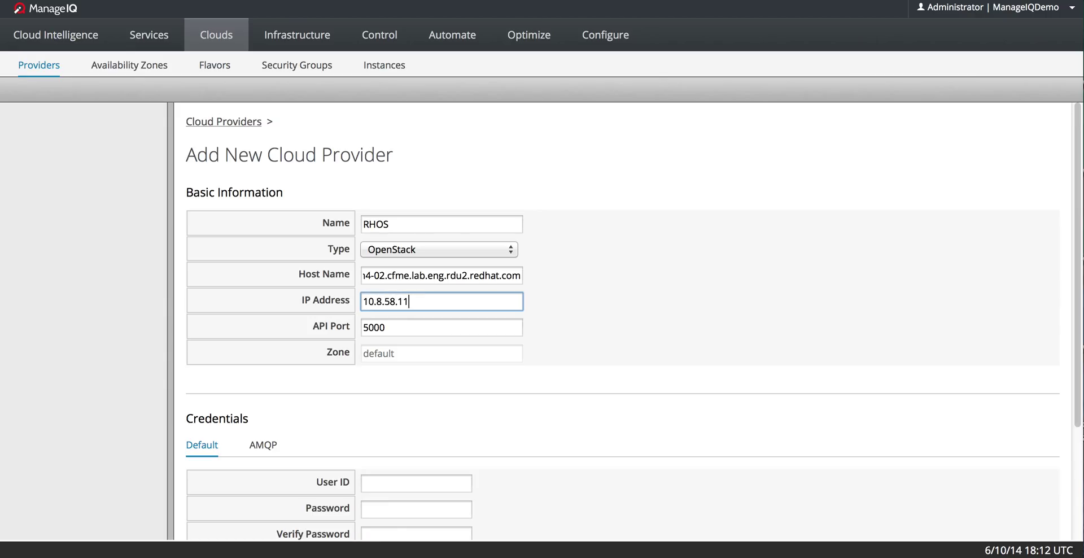
{"action": "left_click", "coordinate": [201, 444]}
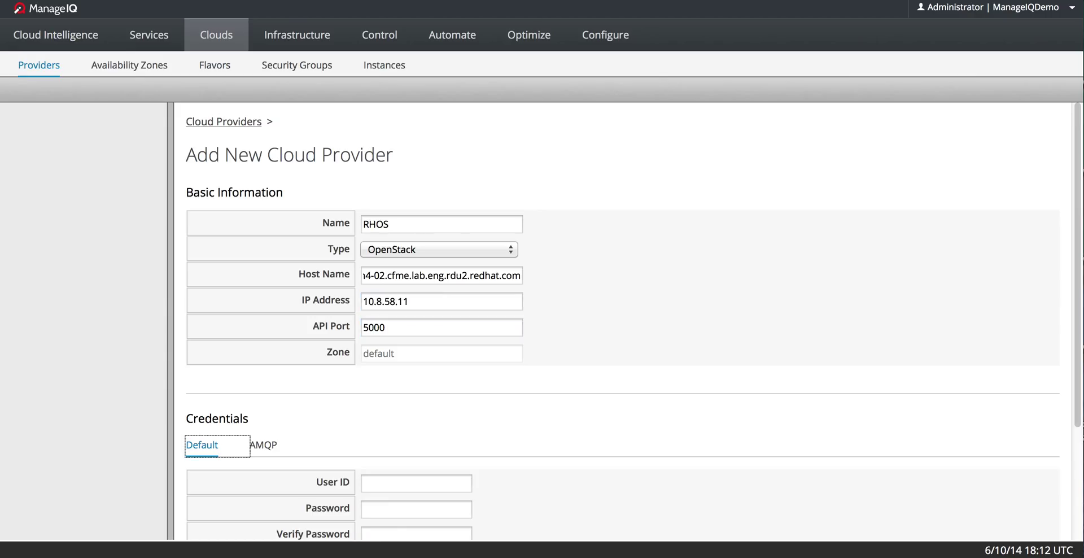
{"action": "scroll", "scroll_direction": "down", "scroll_amount": 3}
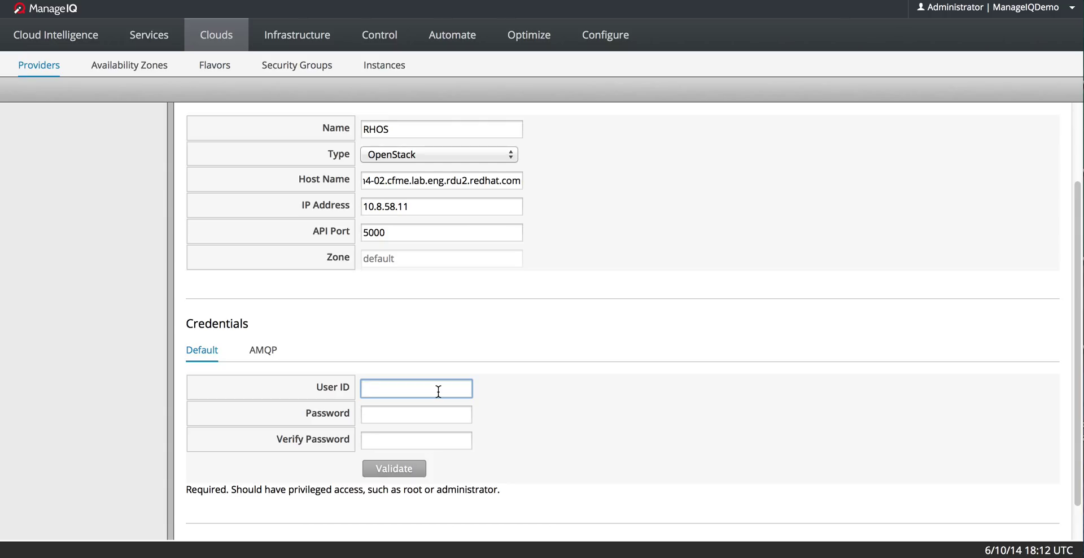
{"action": "left_click", "coordinate": [415, 387]}
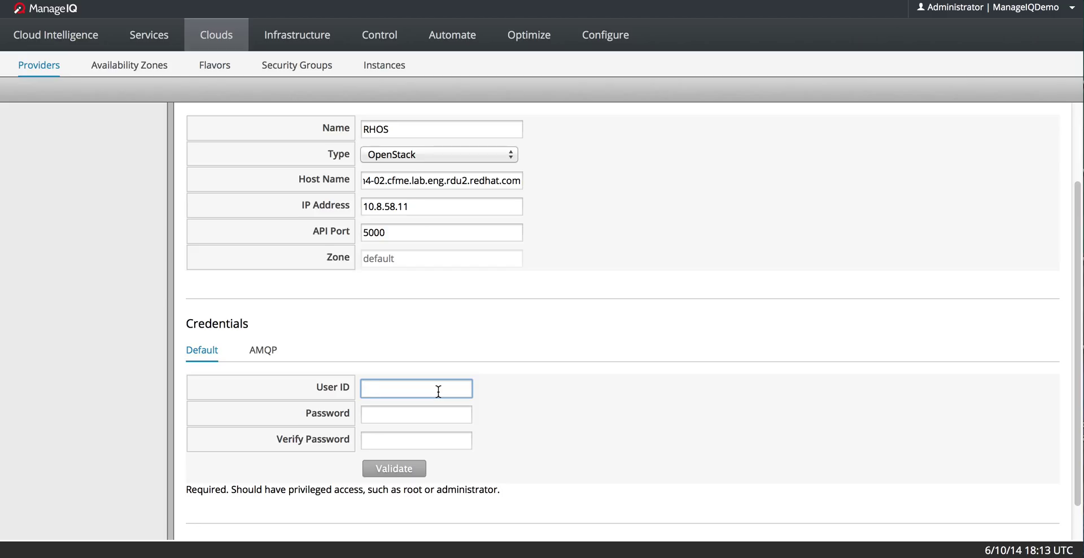
{"action": "left_click", "coordinate": [416, 387]}
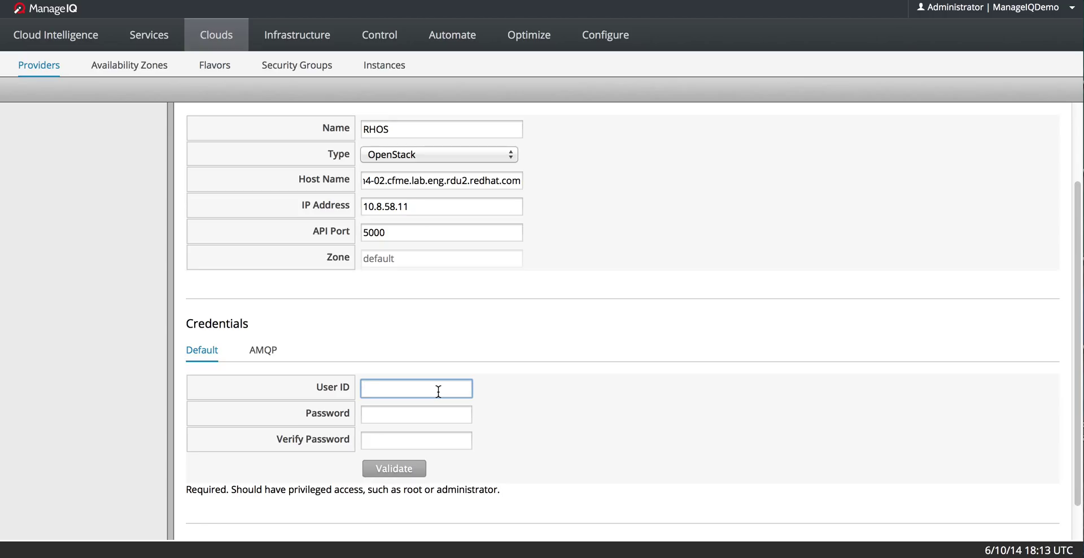
{"action": "type", "text": "admin"}
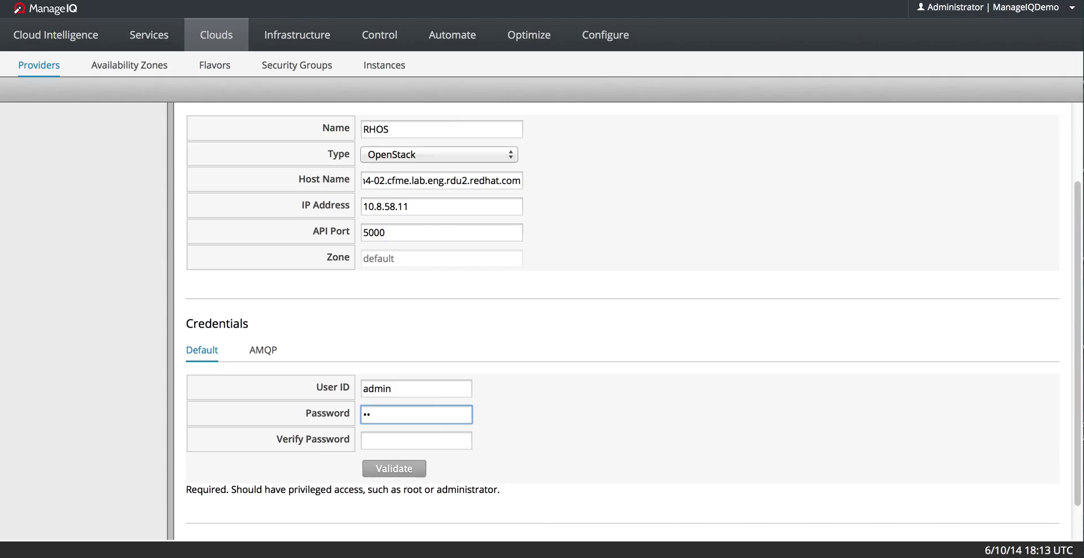
{"action": "type", "text": "•"}
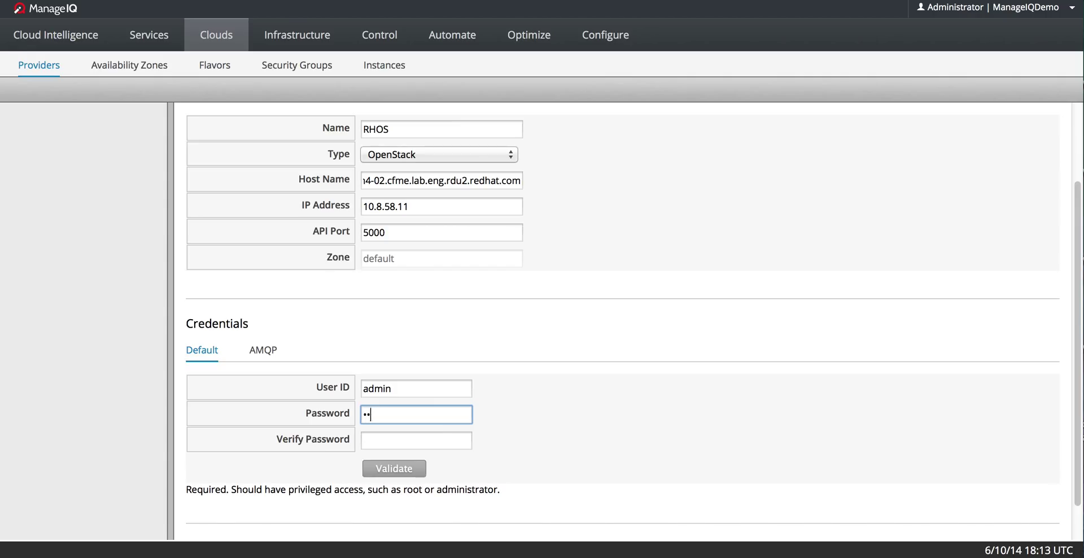
{"action": "type", "text": "••"}
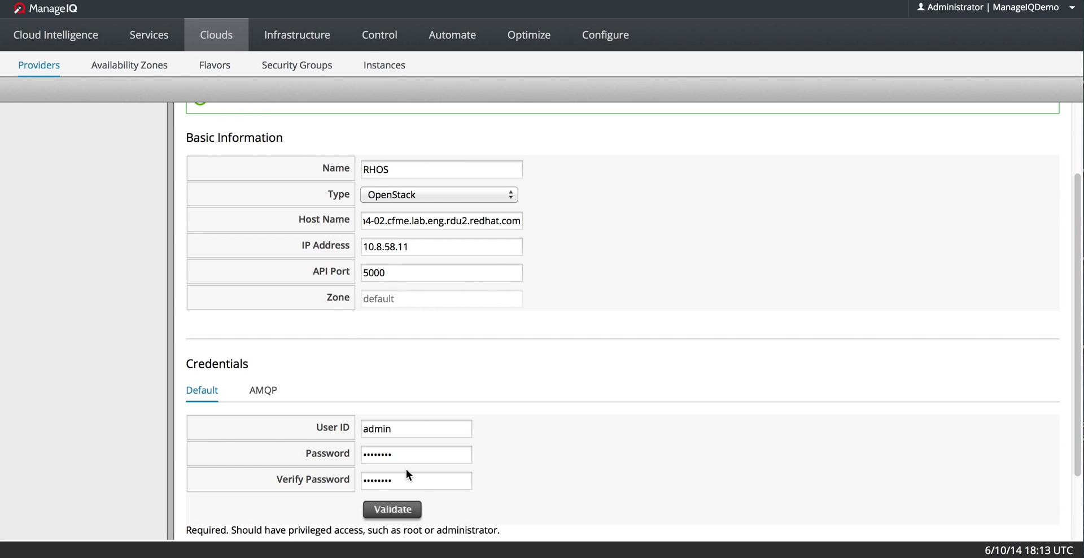
{"action": "scroll", "scroll_direction": "down", "scroll_amount": 3}
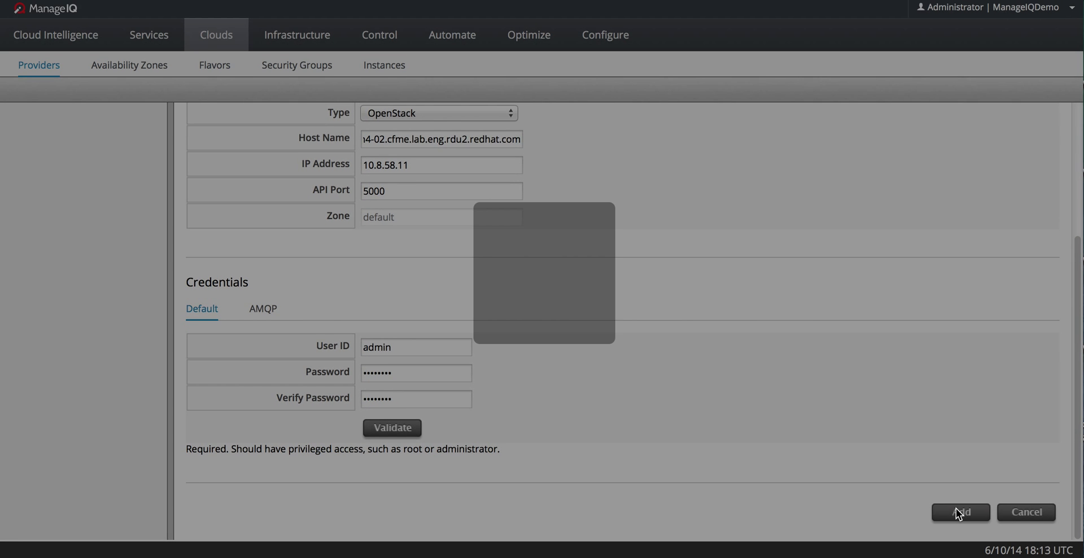
Submit the form with Add so RHOS appears in Cloud Providers
{"action": "left_click", "coordinate": [959, 511]}
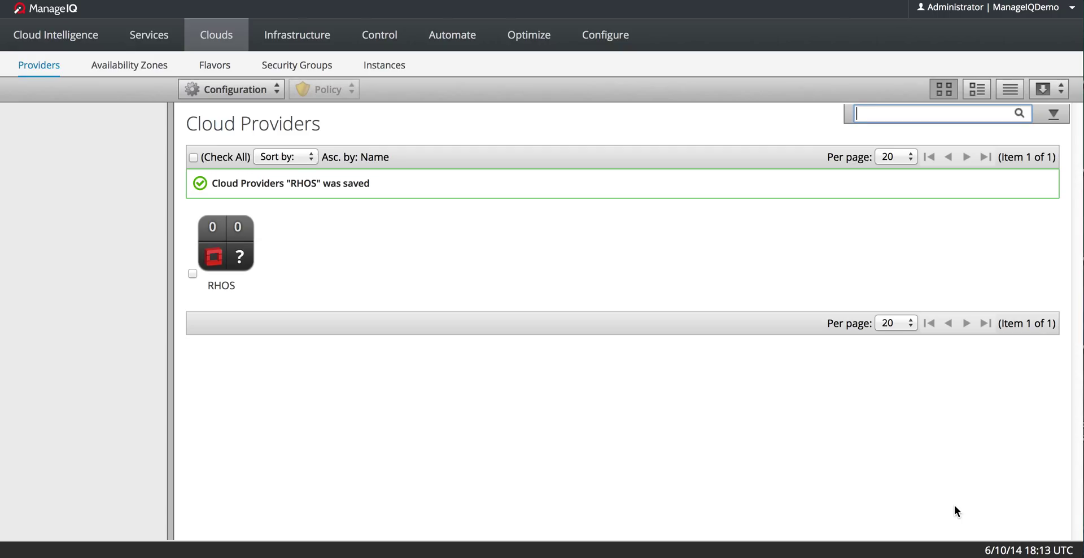
{"action": "mouse_move", "coordinate": [217, 256]}
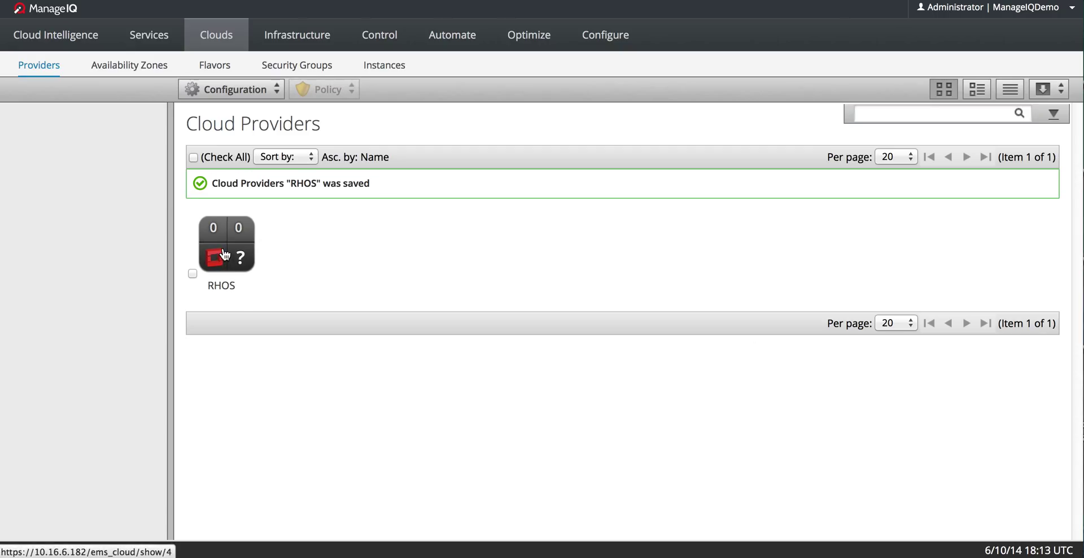
Run Refresh Relationships and Power States on RHOS from its summary page and confirm
{"action": "left_click", "coordinate": [226, 242]}
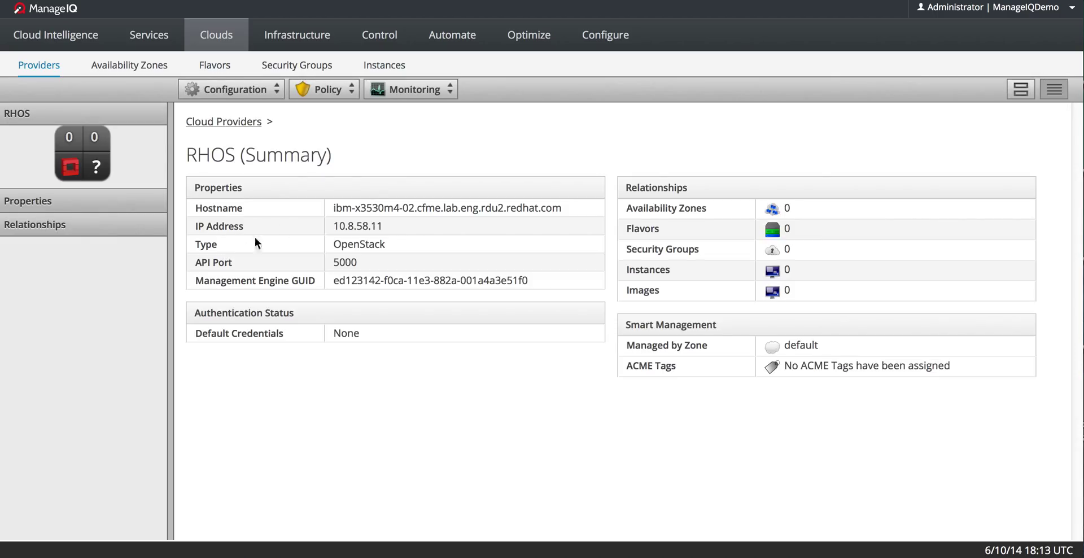
{"action": "left_click", "coordinate": [232, 89]}
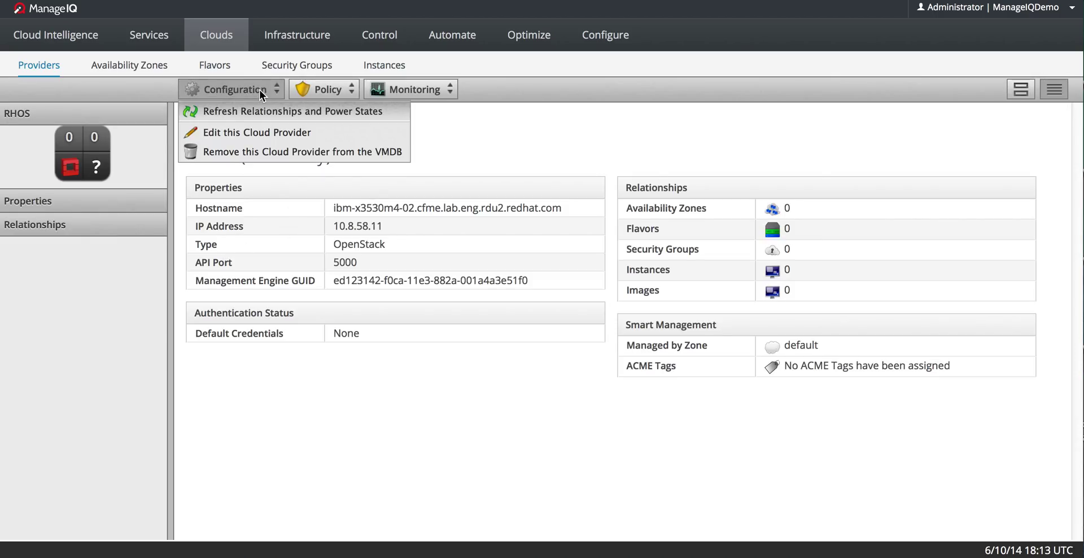
{"action": "left_click", "coordinate": [287, 111]}
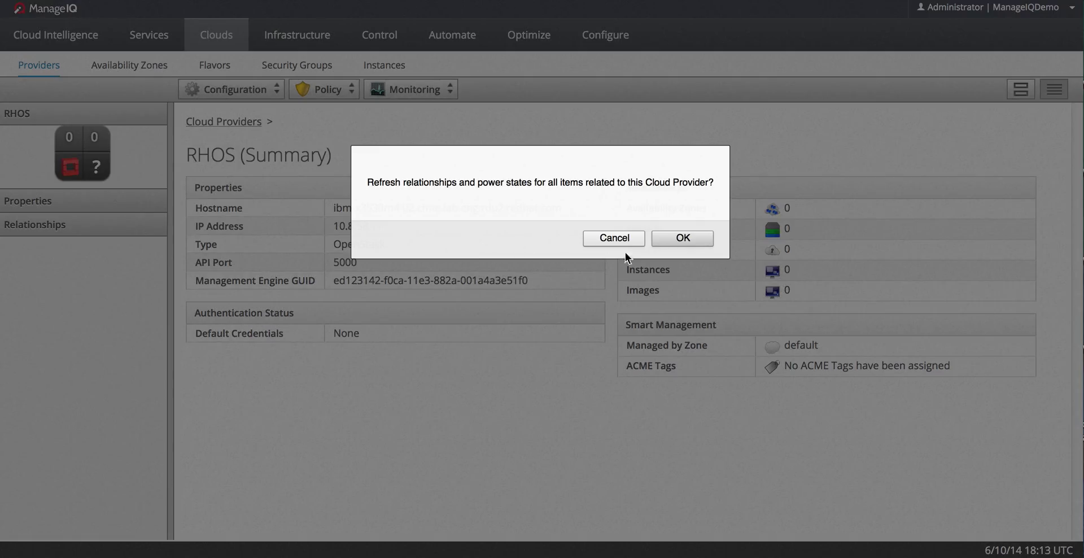
{"action": "left_click", "coordinate": [681, 237]}
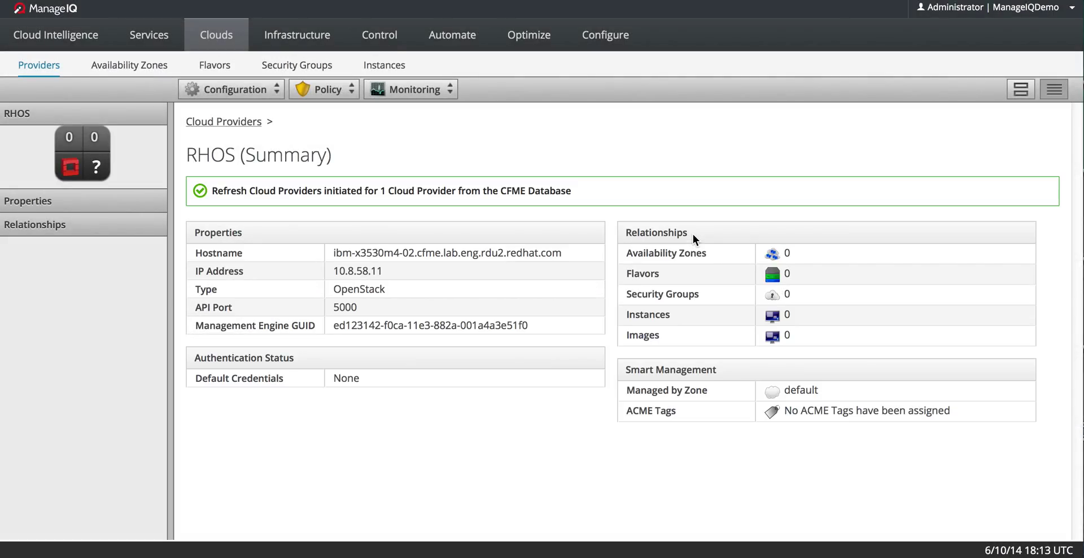